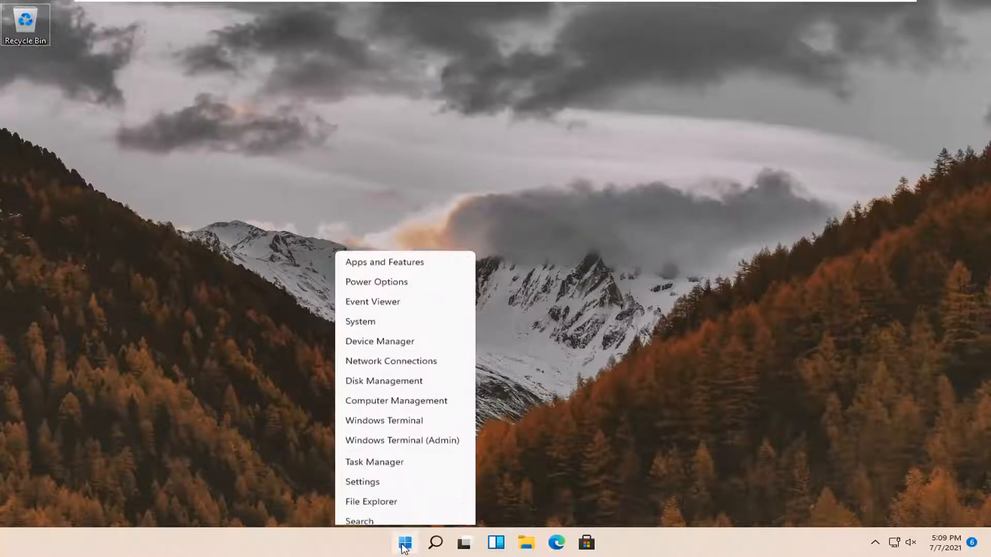
Open Settings at Accounts > Family & other users
click(360, 414)
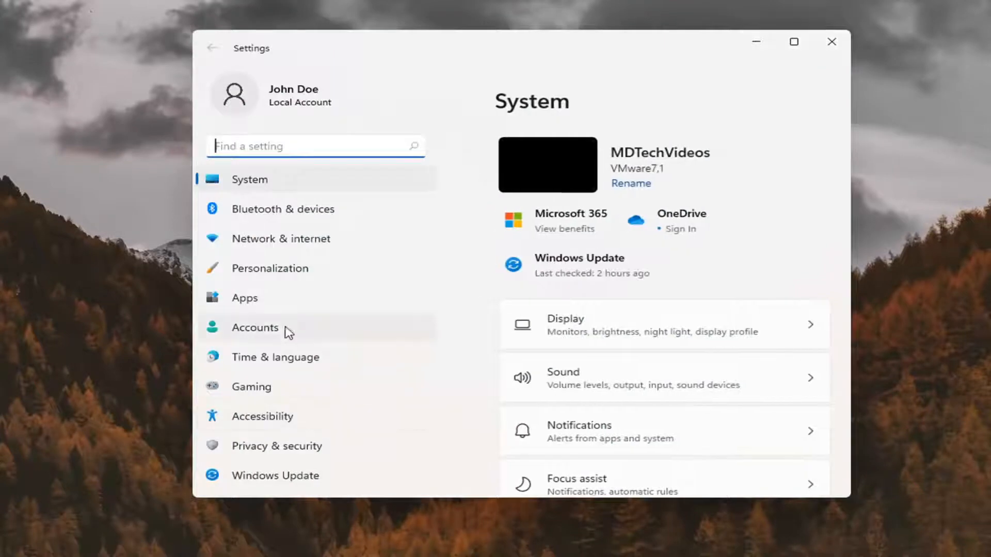
click(255, 327)
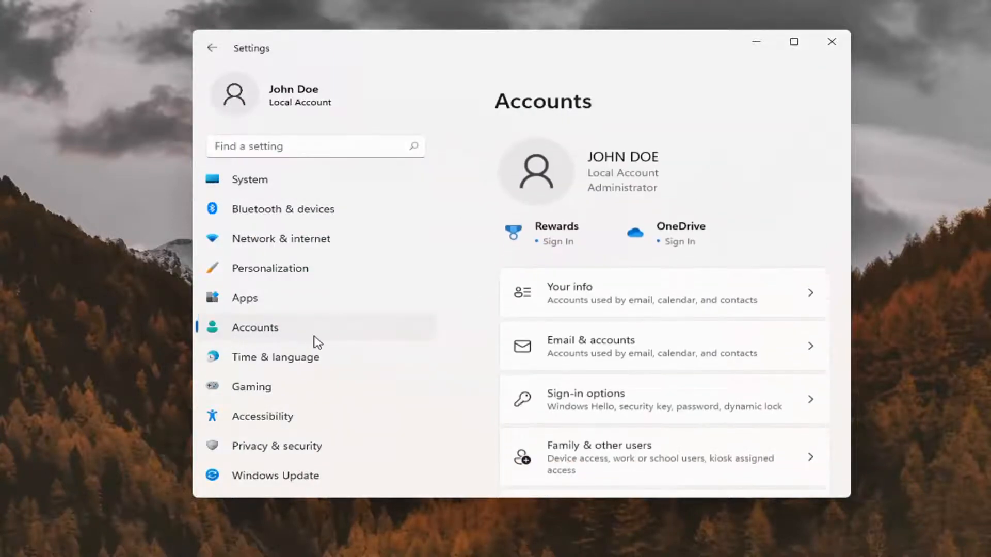
scroll(down, 3)
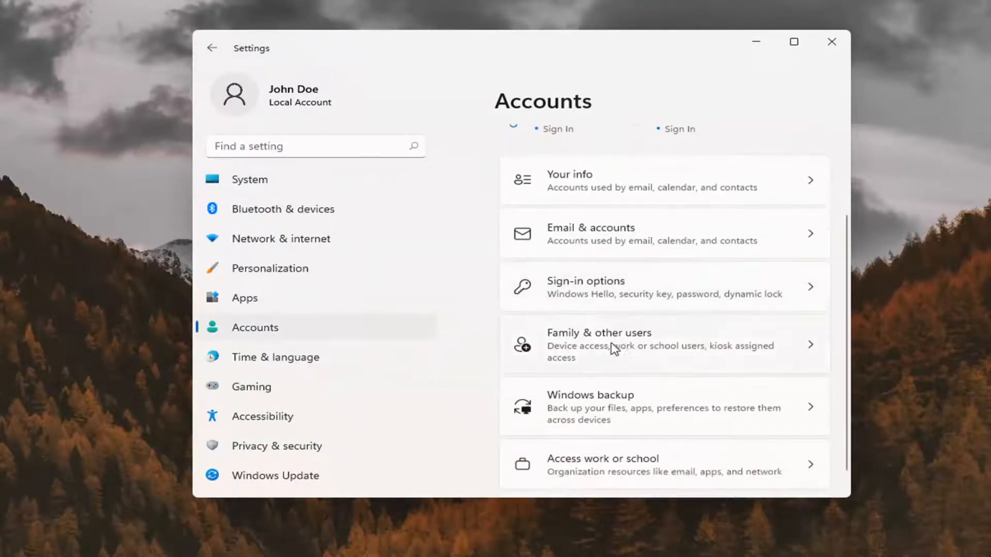
mouse_move(431, 547)
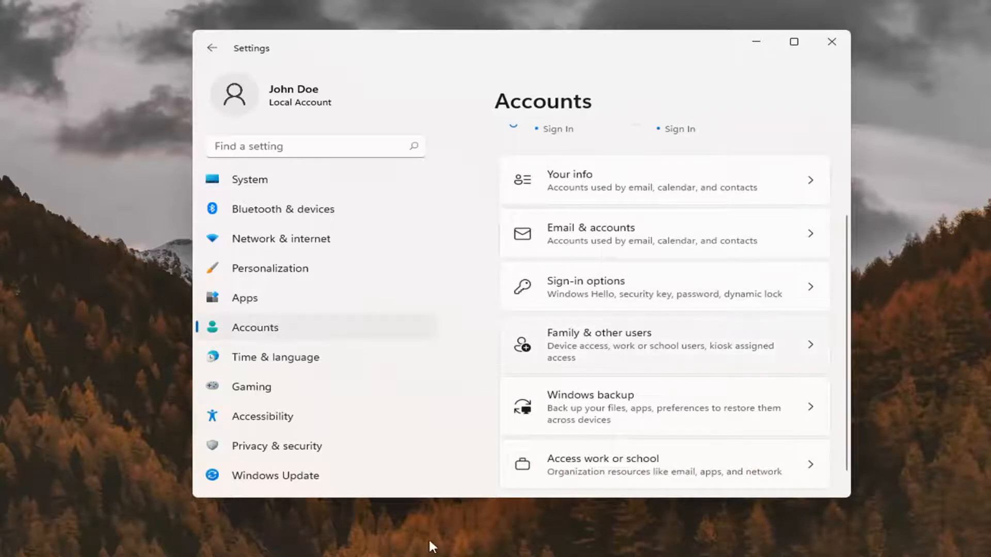
click(663, 345)
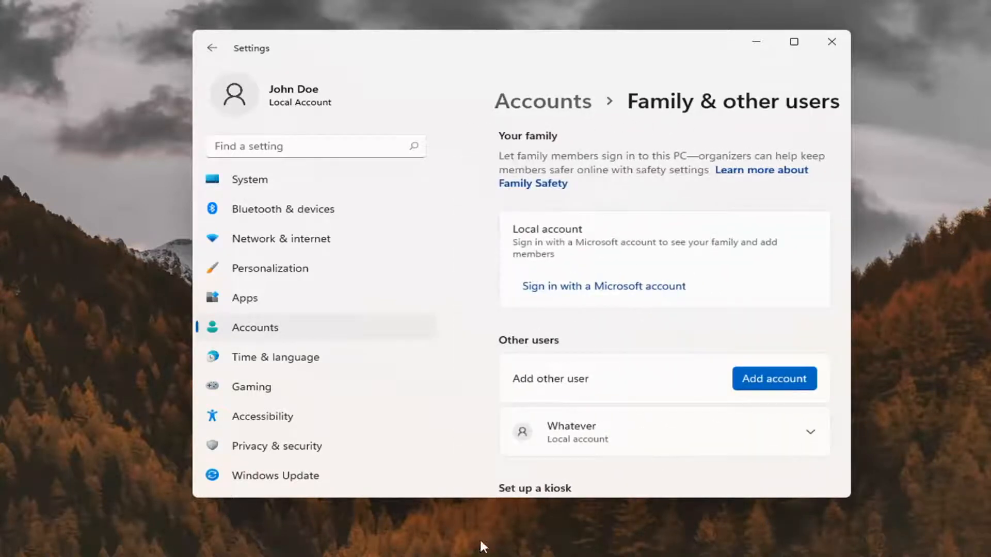
Scroll to Other users and choose Remove for the Whatever account's data
scroll(down, 3)
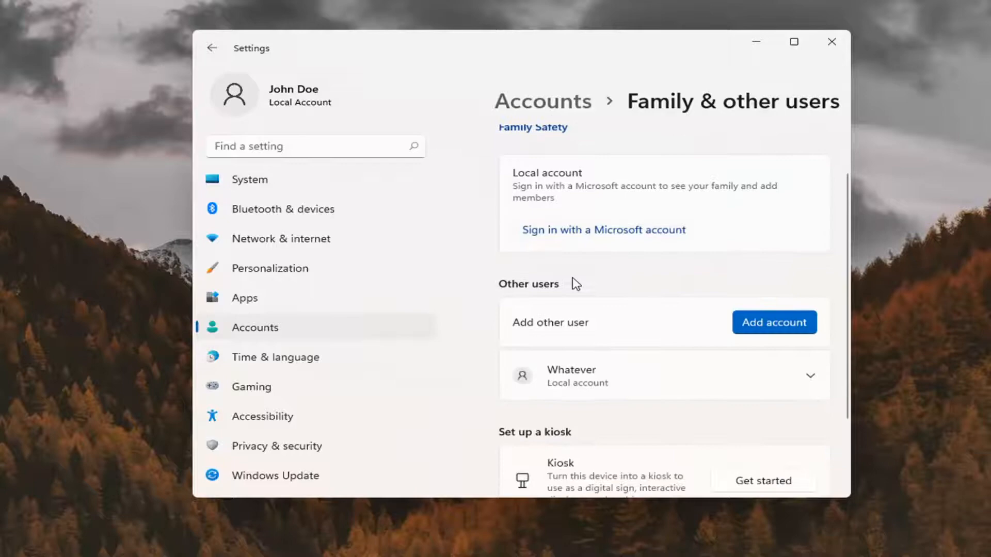
scroll(down, 3)
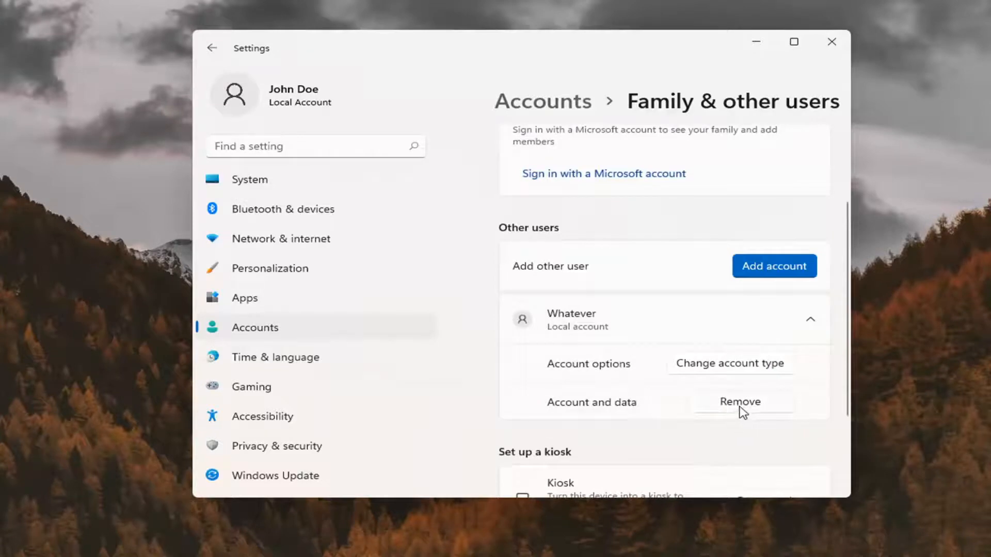
click(739, 402)
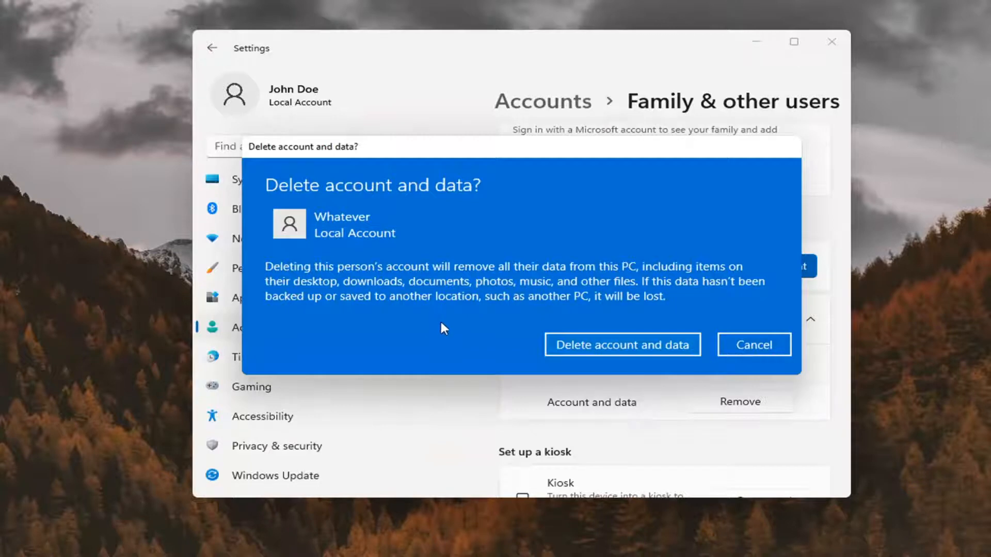
mouse_move(537, 333)
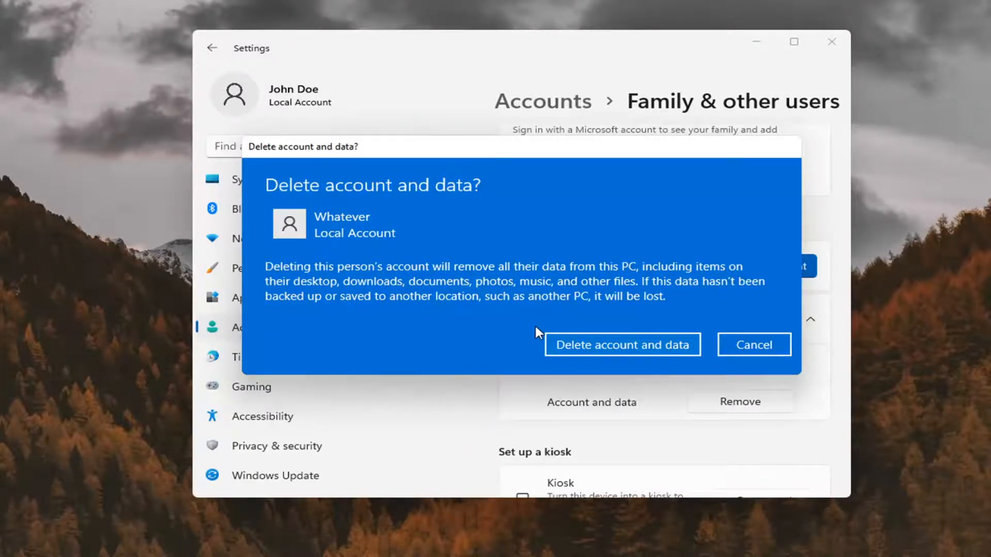
mouse_move(452, 294)
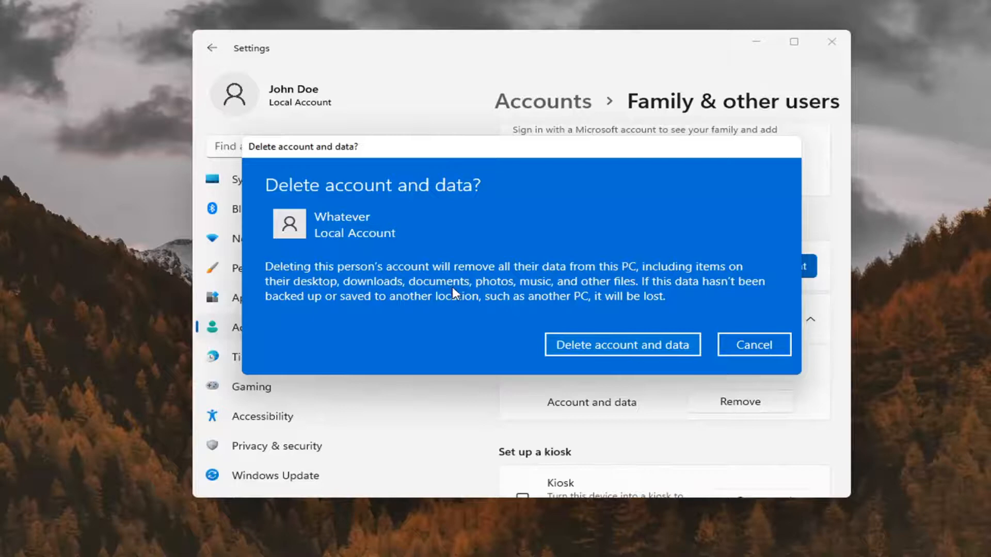
mouse_move(660, 306)
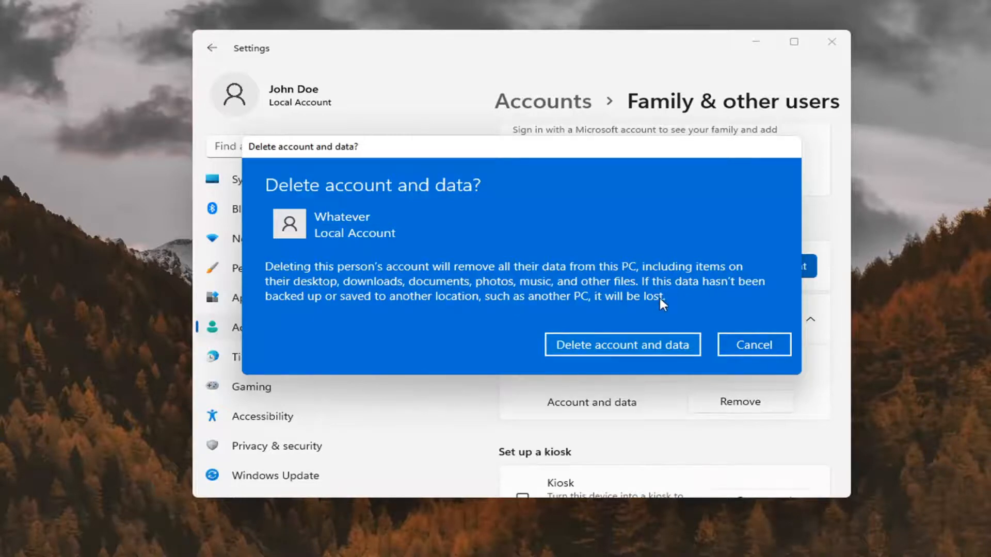
mouse_move(388, 299)
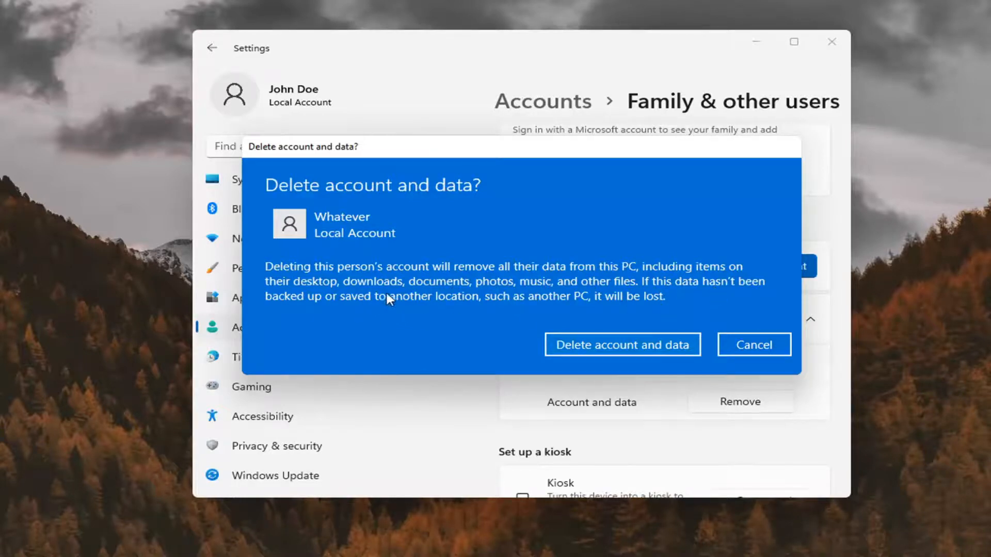
mouse_move(575, 290)
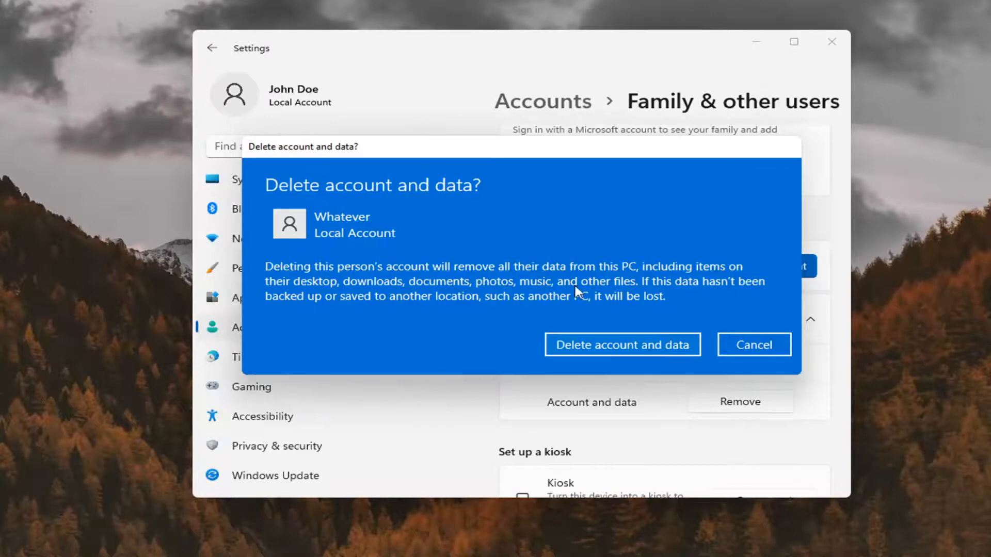
mouse_move(645, 315)
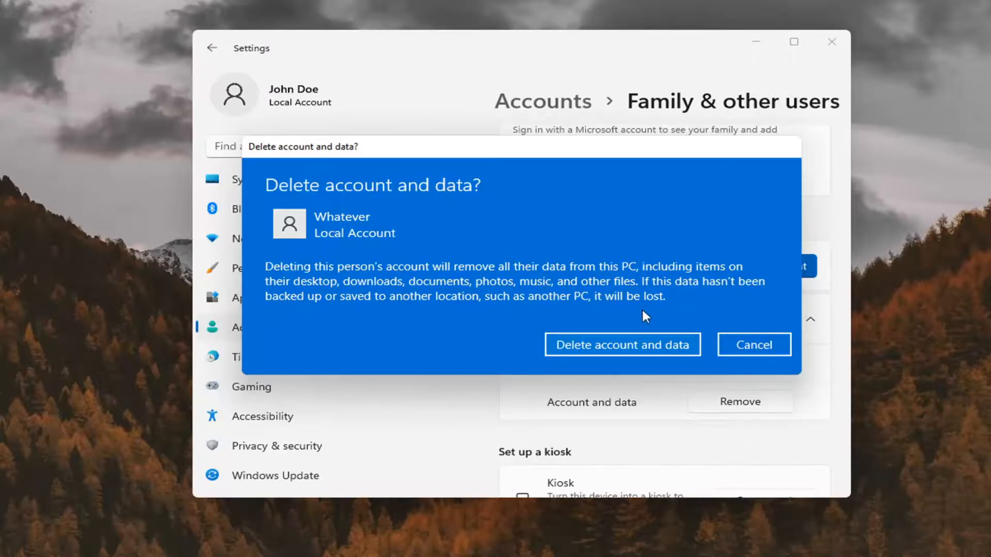
mouse_move(443, 239)
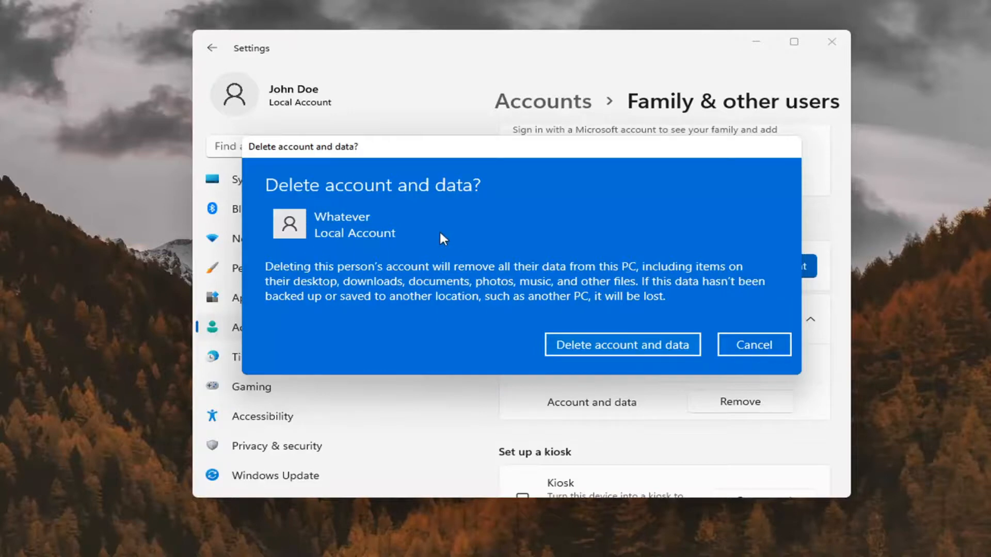
mouse_move(622, 344)
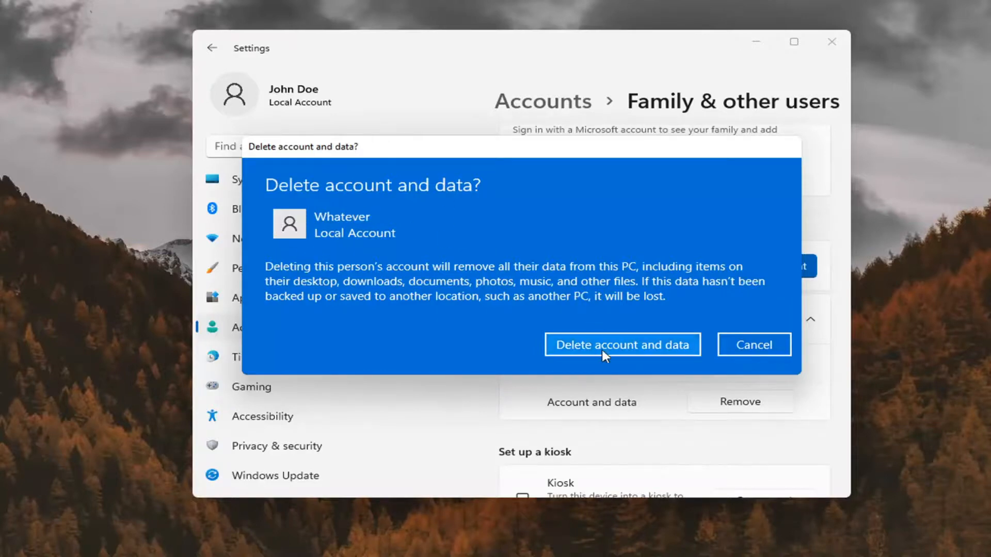
Confirm 'Delete account and data' for Whatever and close Settings
click(622, 344)
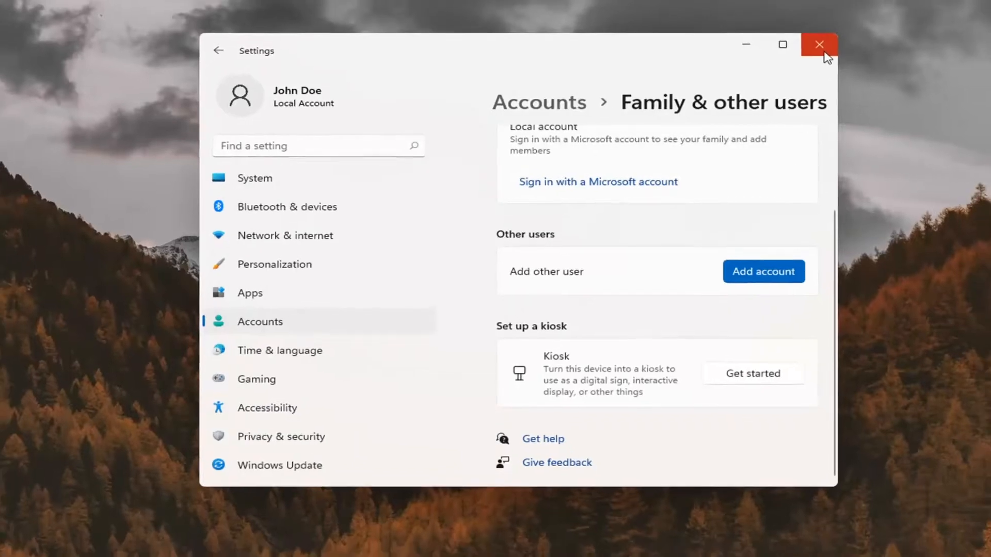
click(820, 45)
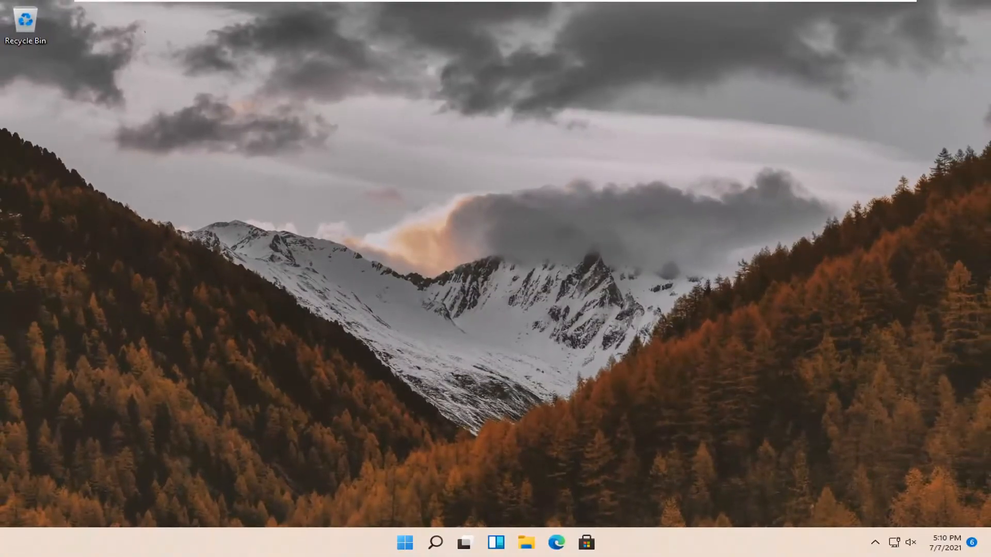